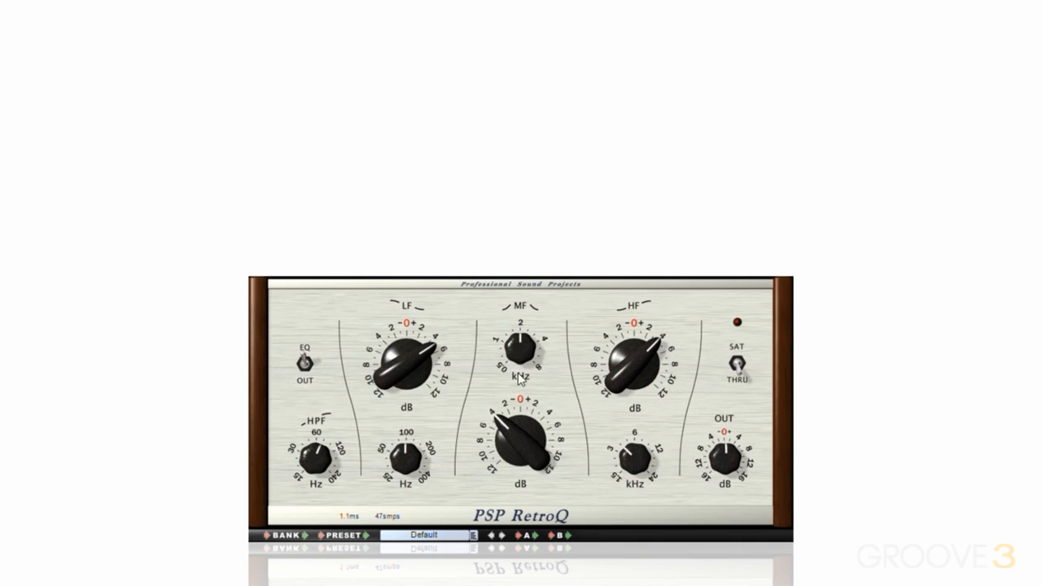
- Flip the EQ/OUT switch to OUT, bypassing the equalizer on the full mix for comparison
left_click_drag(521, 439, 534, 407)
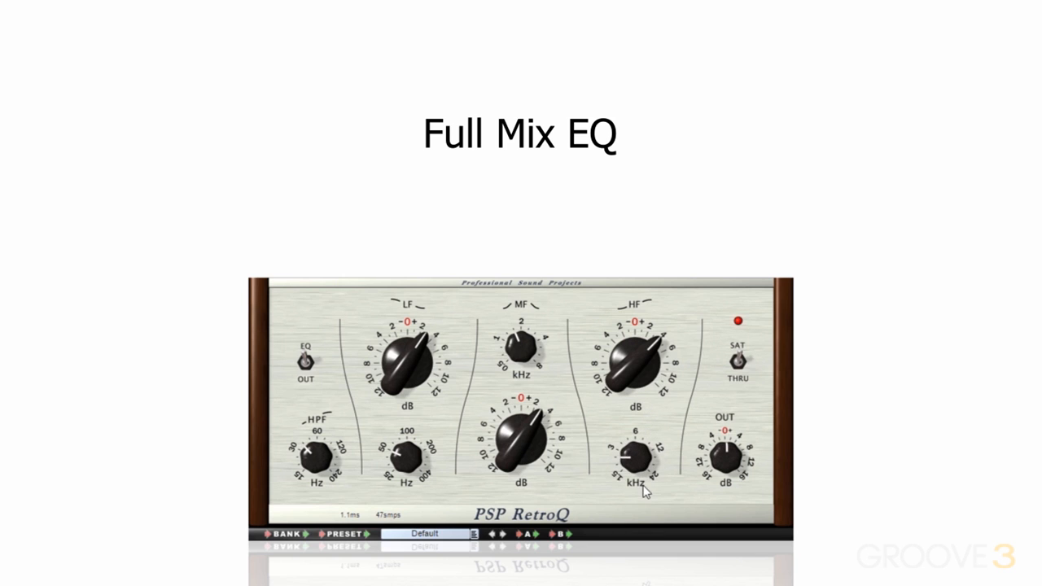
left_click(306, 362)
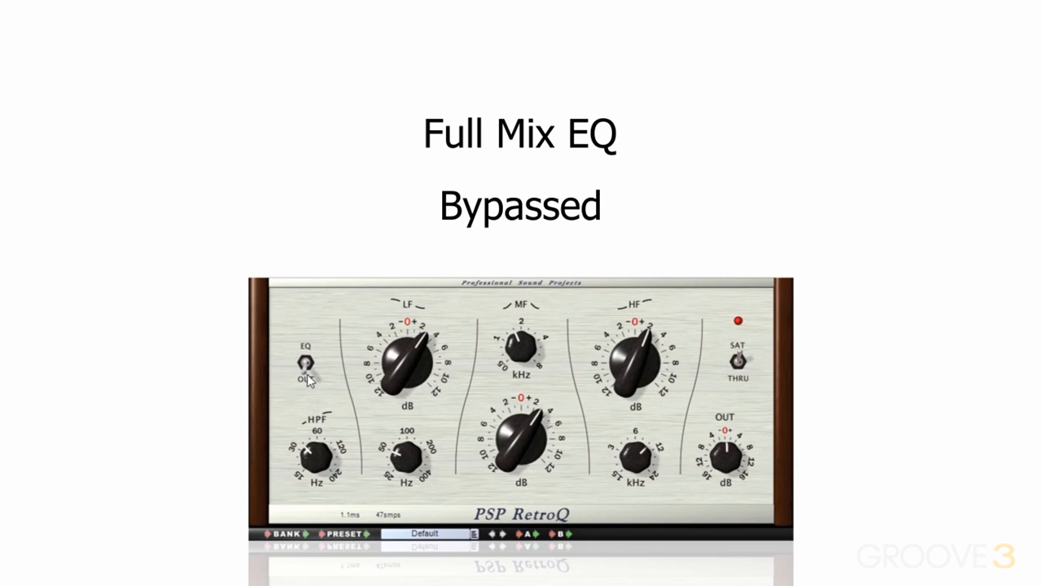